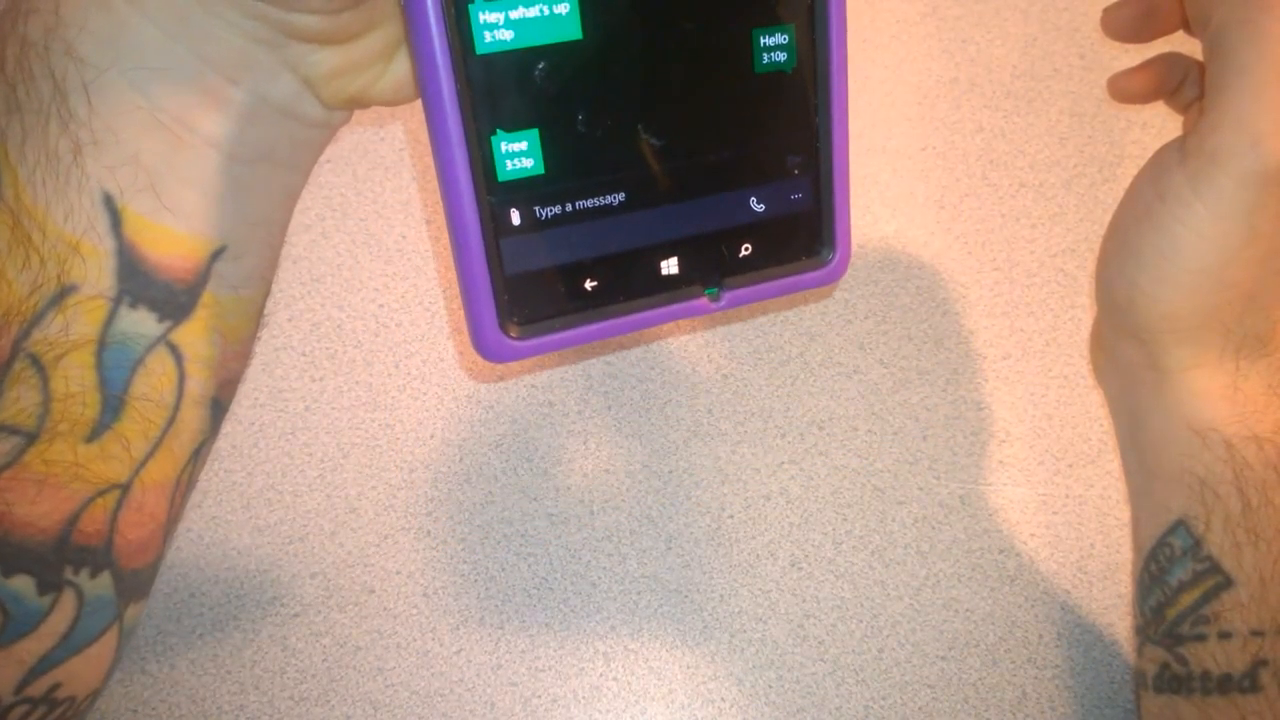
- Exit the conversation showing the 'Free' reply and go to the Start screen
click(669, 262)
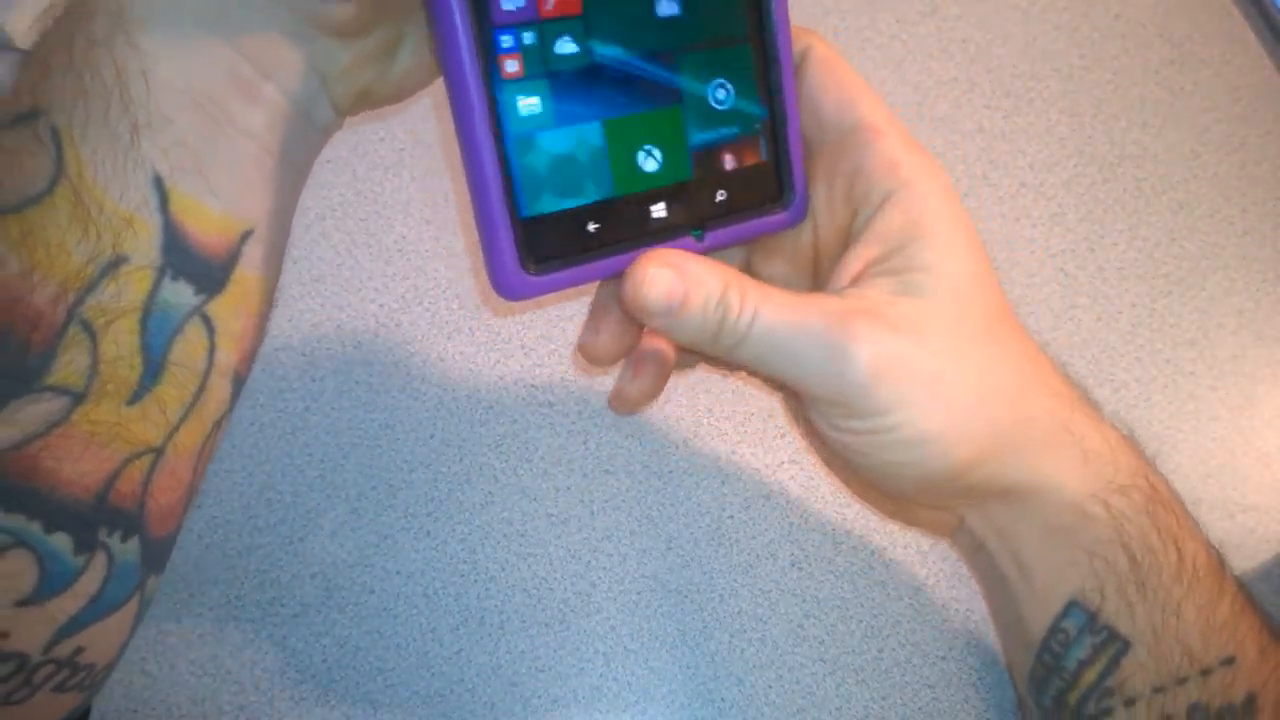